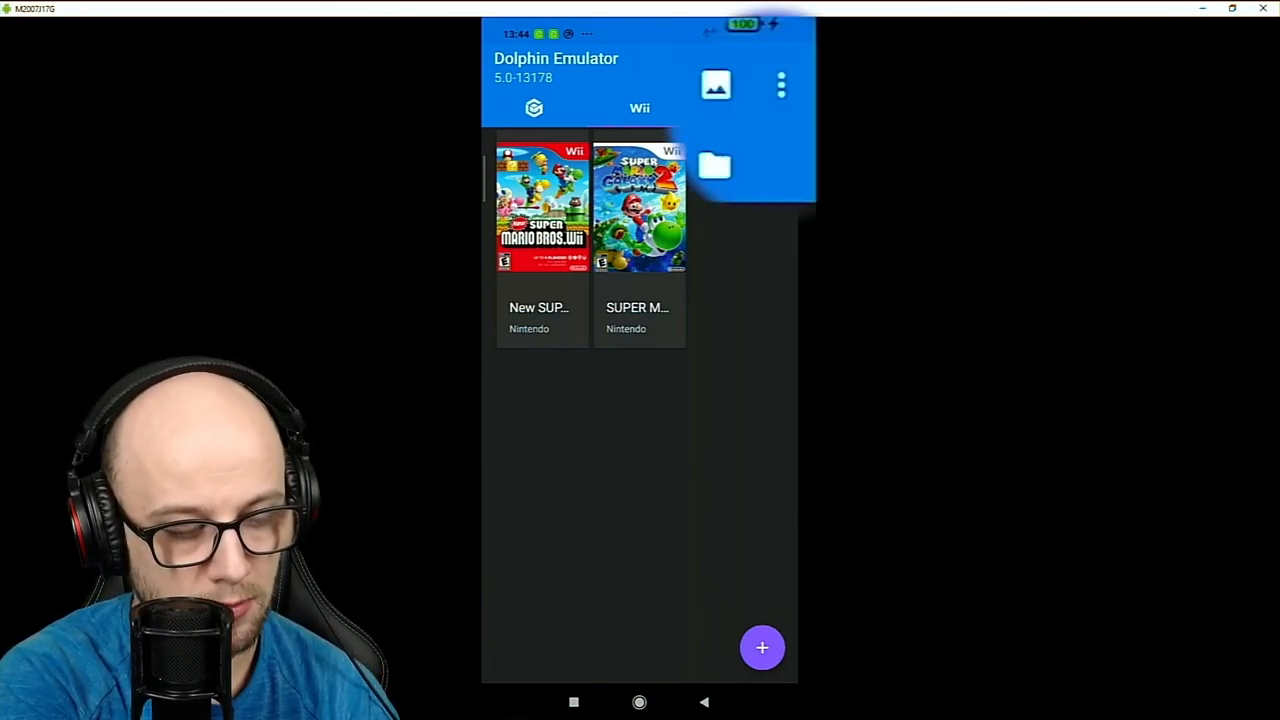
# Set Wii Remote 1 to Emulated via the Wii Input settings and bring up its button mapping
pyautogui.click(780, 84)
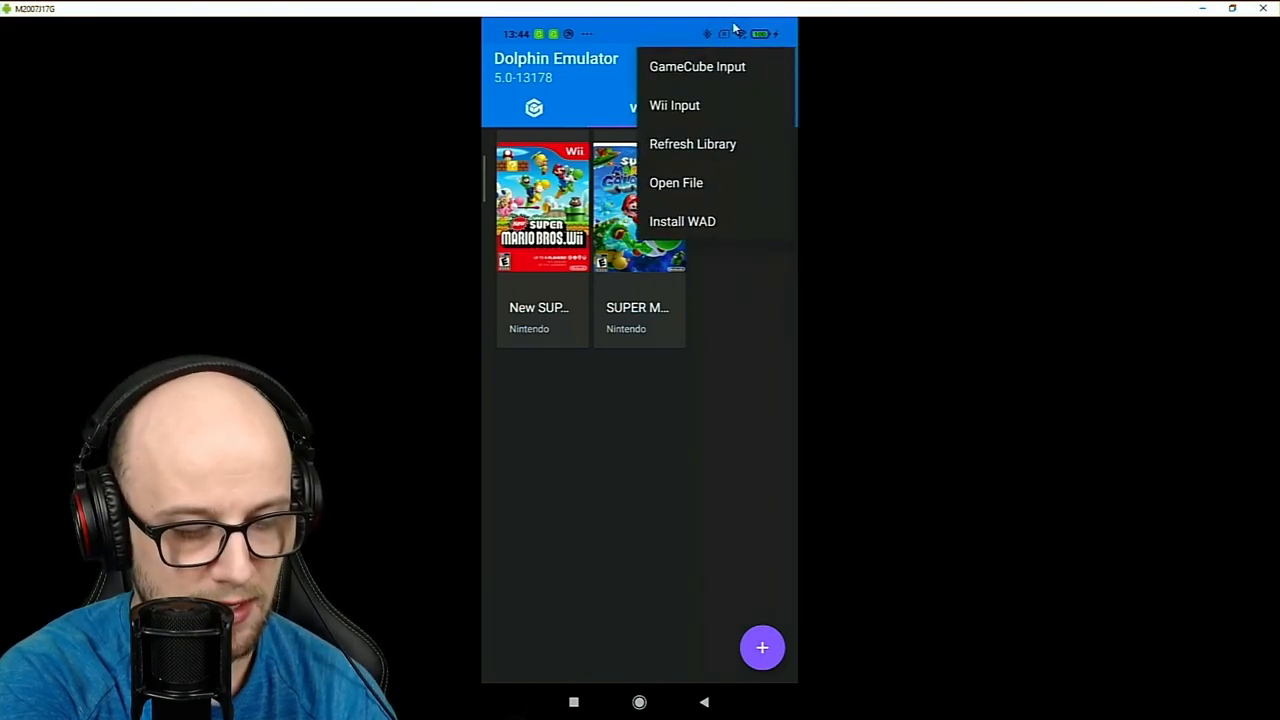
pyautogui.click(676, 104)
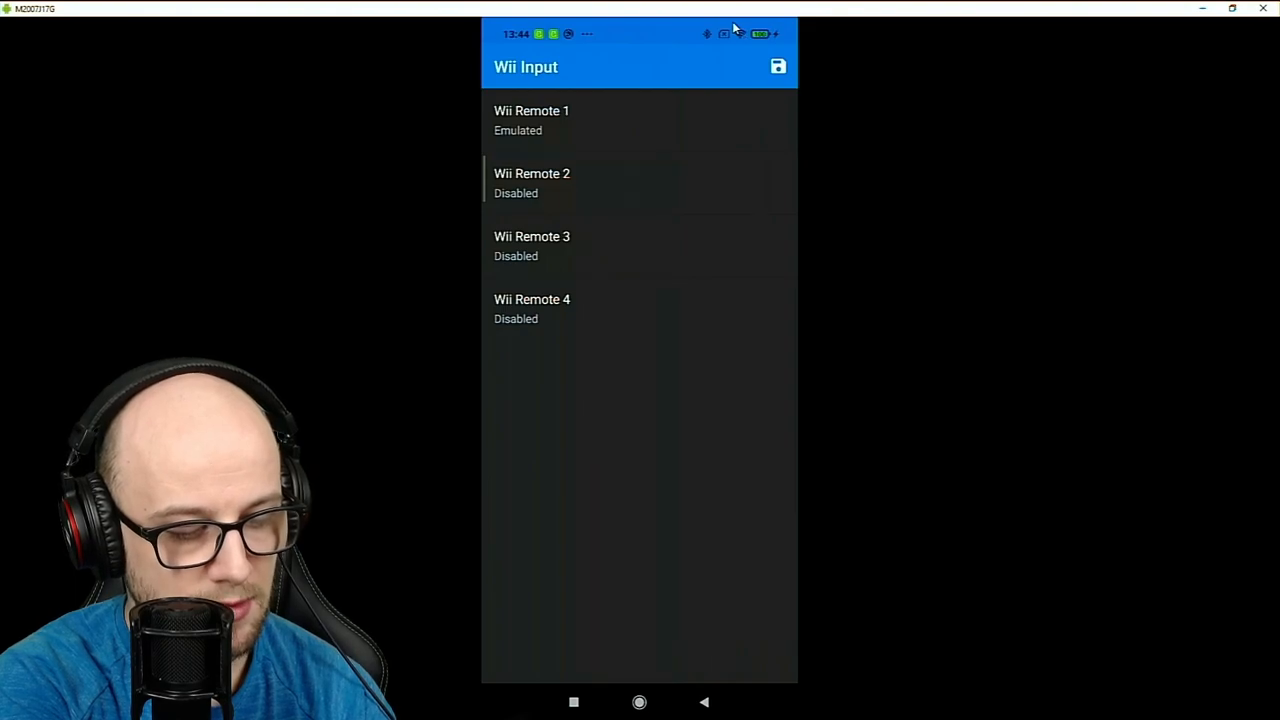
pyautogui.click(532, 120)
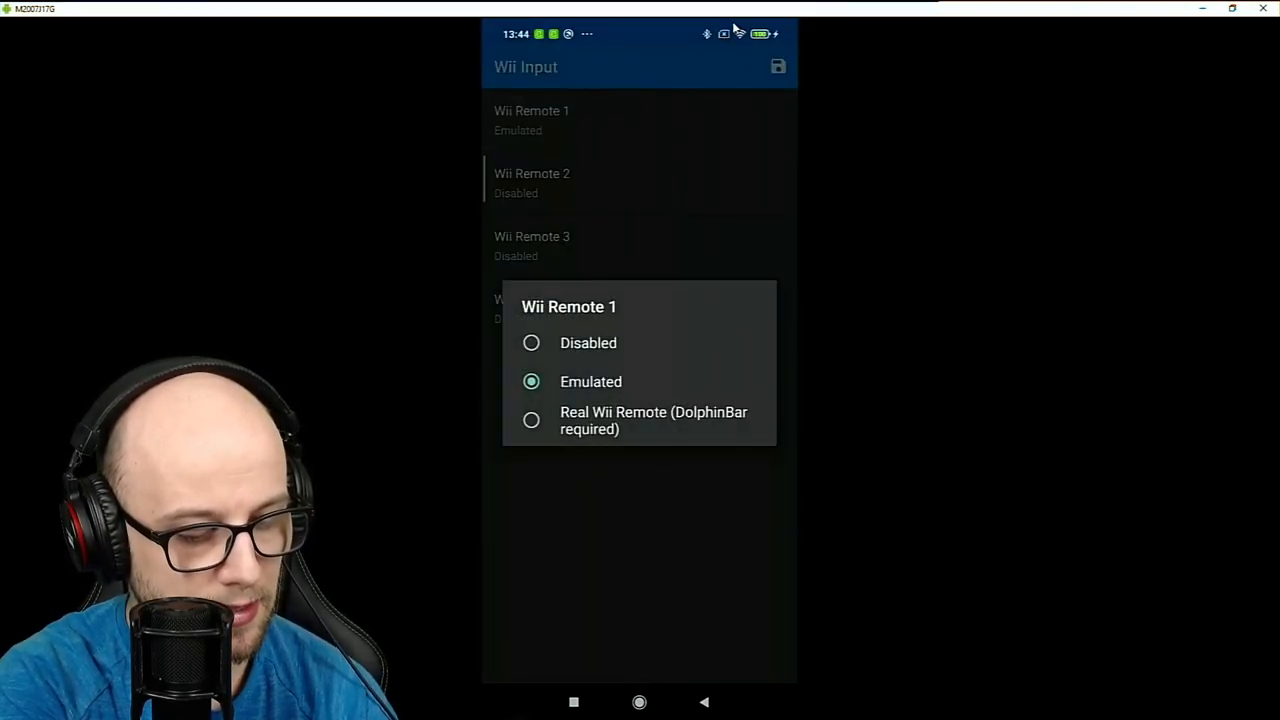
pyautogui.click(592, 380)
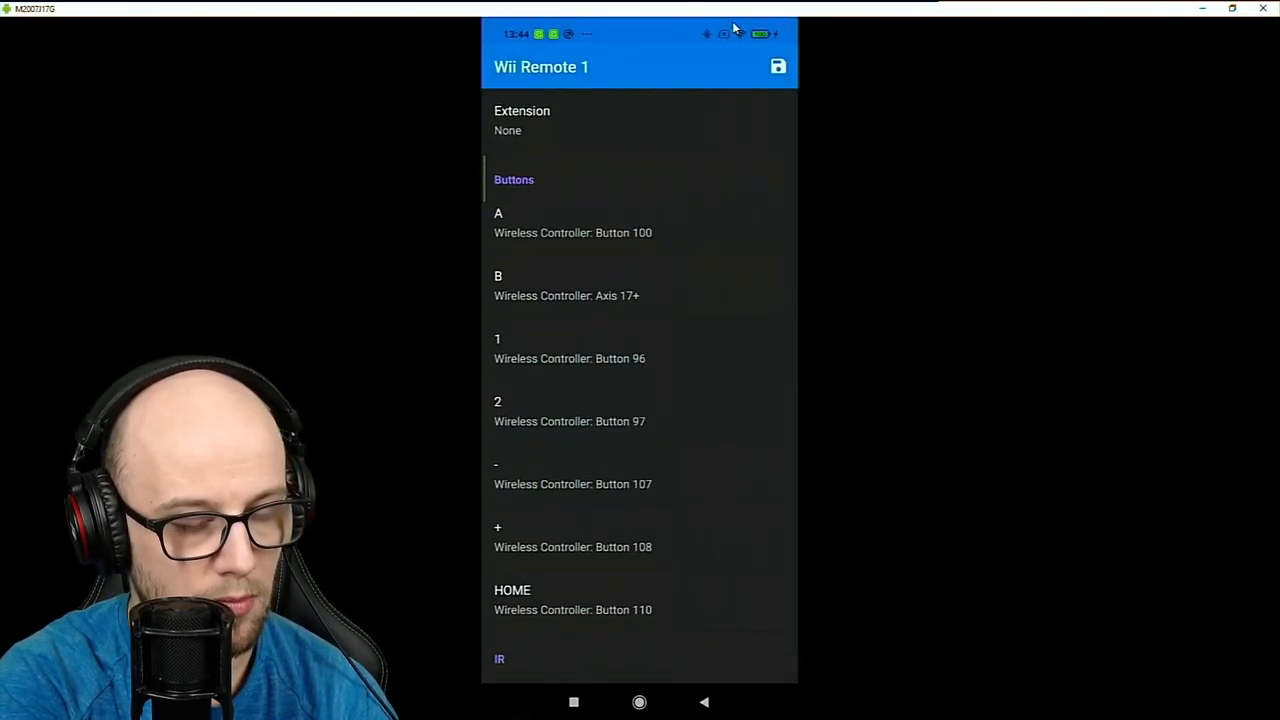
pyautogui.click(522, 120)
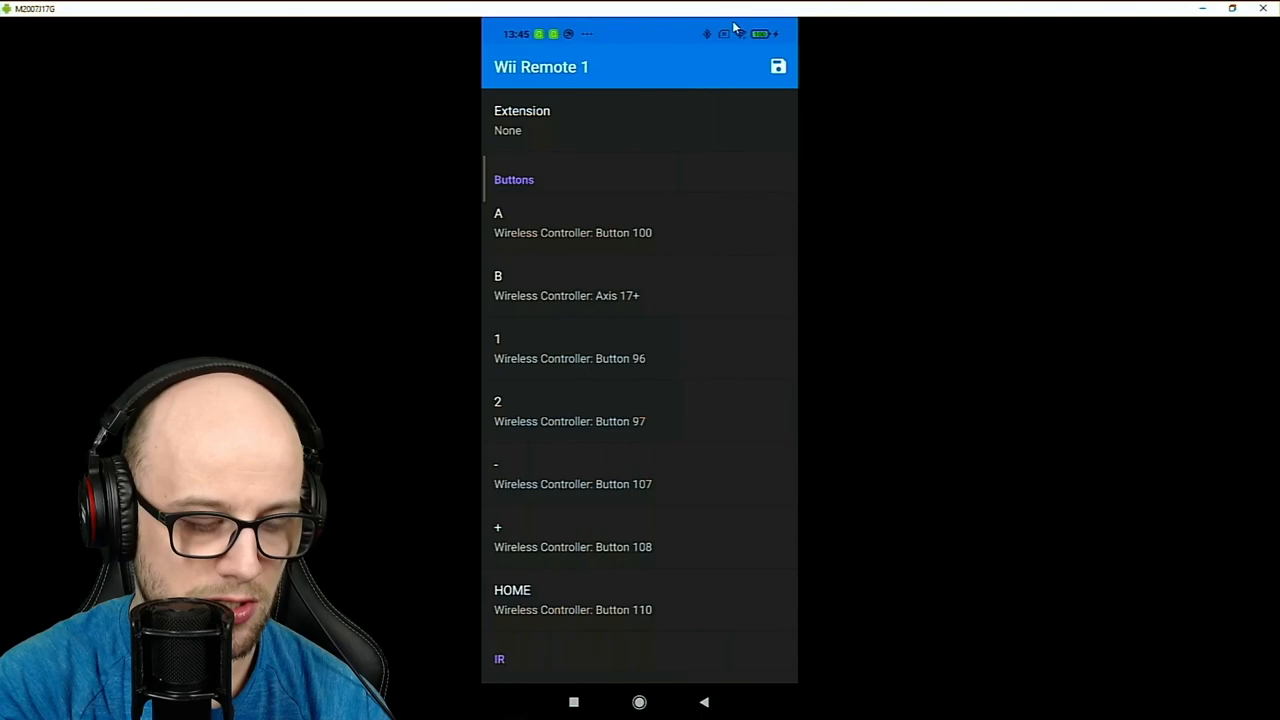
# Start rebinding the Wii Remote 1 A button to a controller input
pyautogui.click(572, 222)
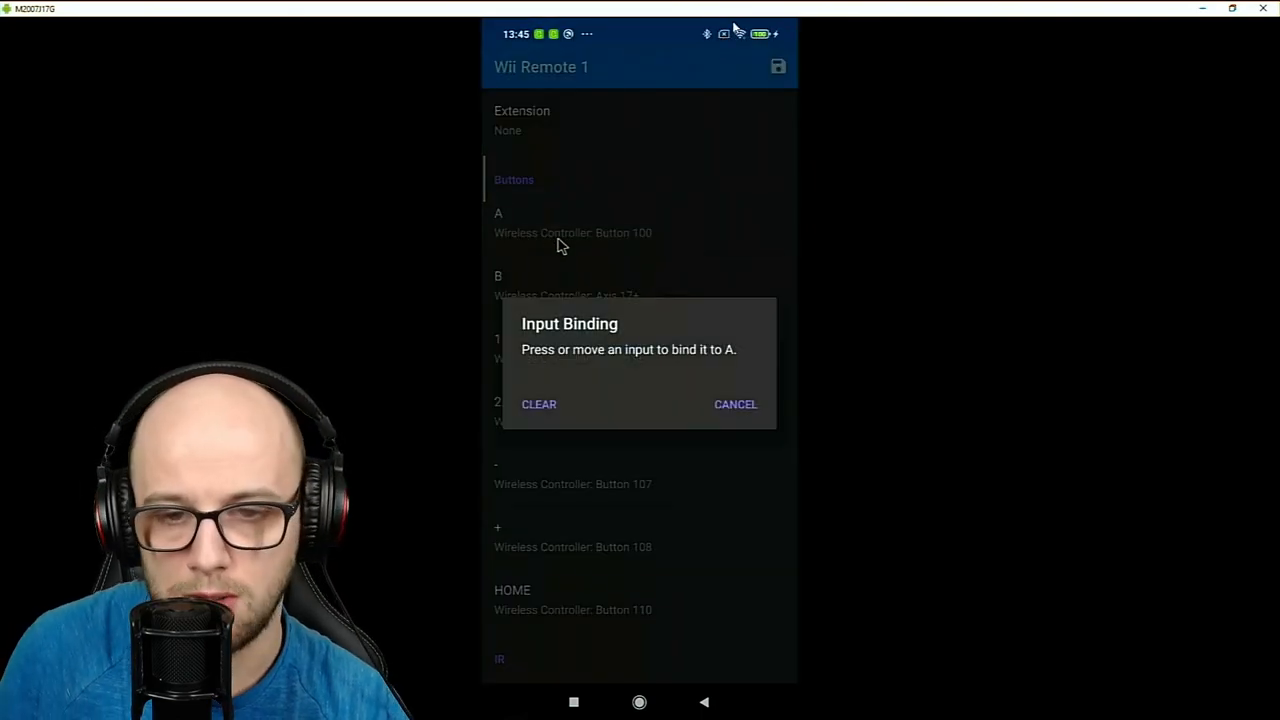
pyautogui.moveTo(536, 300)
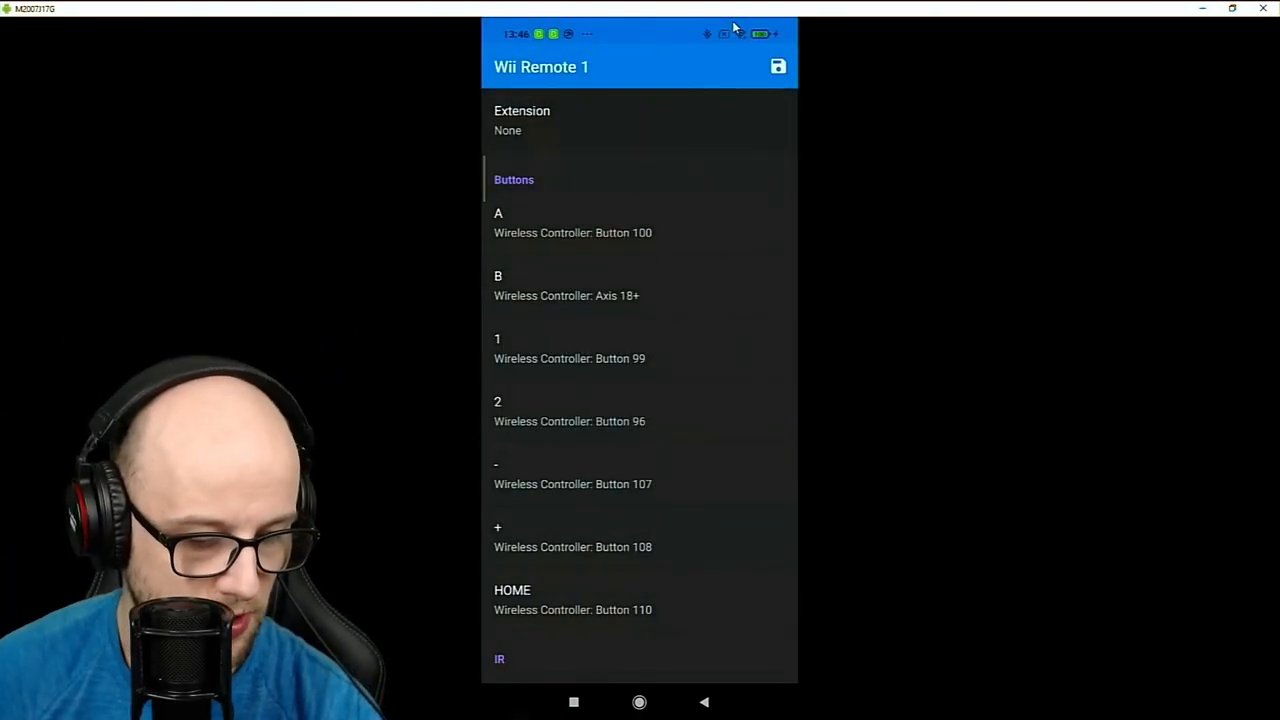
pyautogui.click(572, 476)
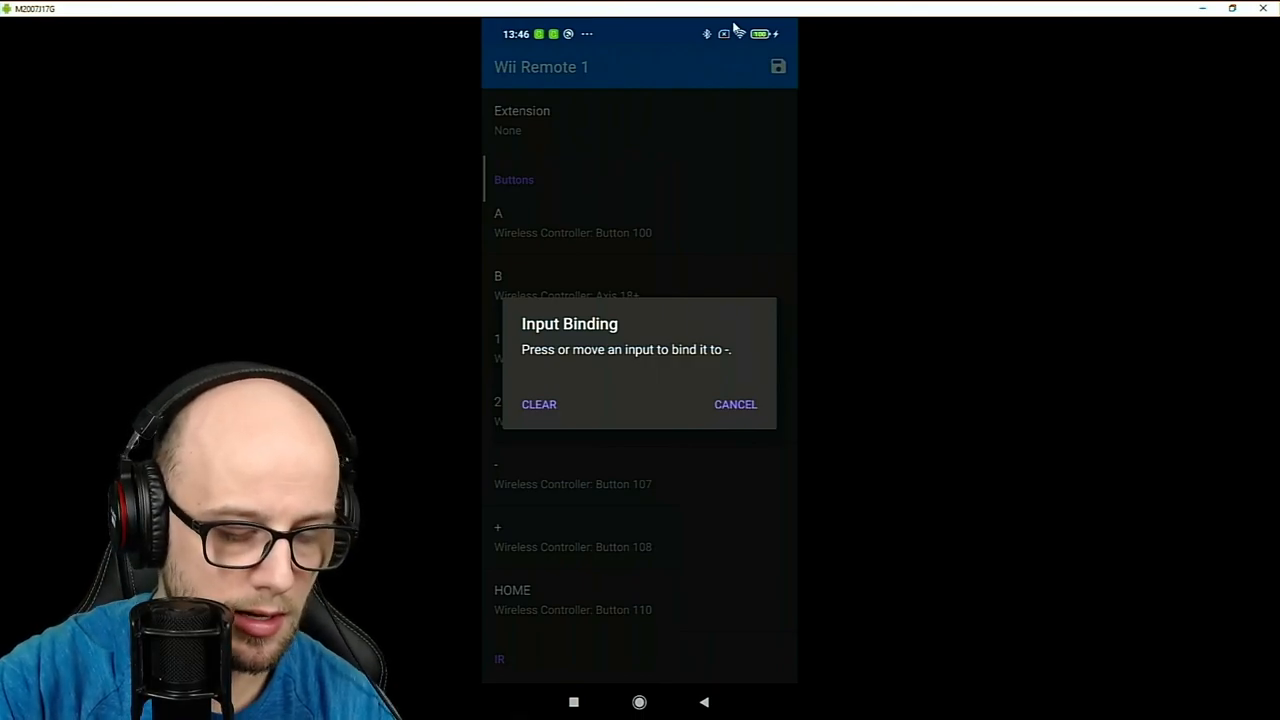
pyautogui.moveTo(510, 332)
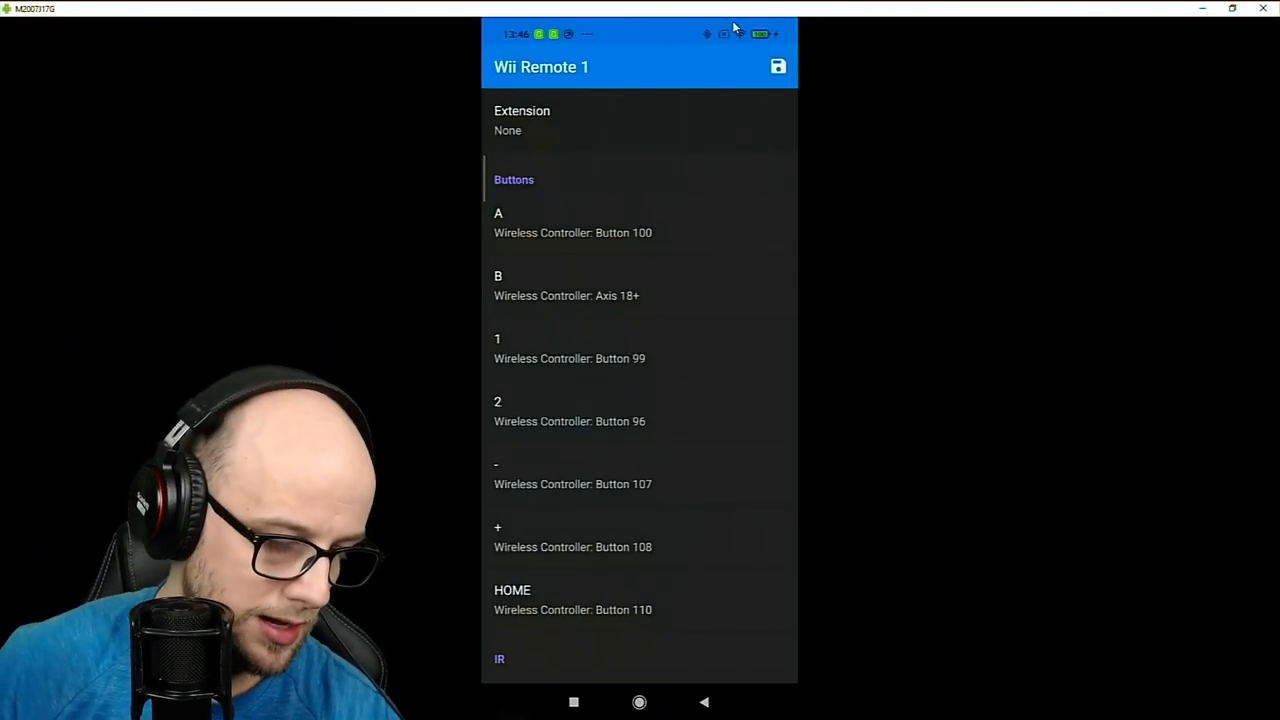
pyautogui.click(572, 600)
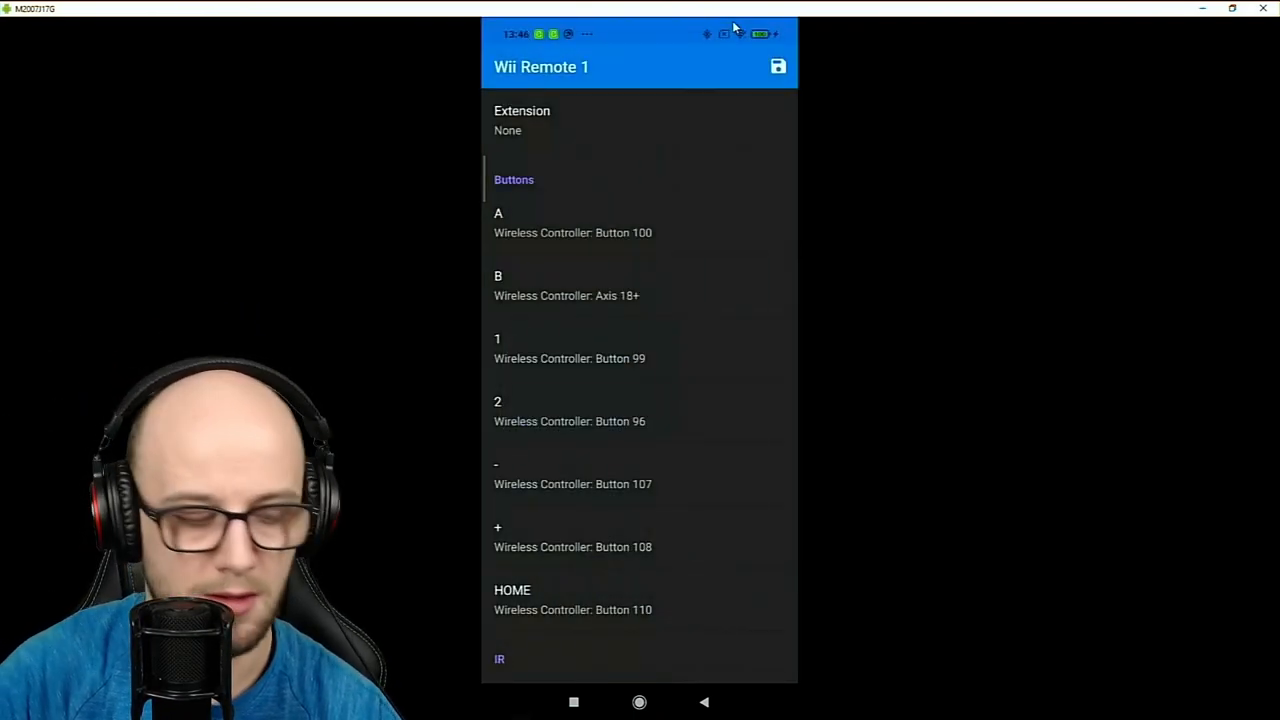
# Scroll the Wii Remote 1 mapping list down to the IR pointer bindings on Axis 14 and Axis 11
pyautogui.scroll(-3)
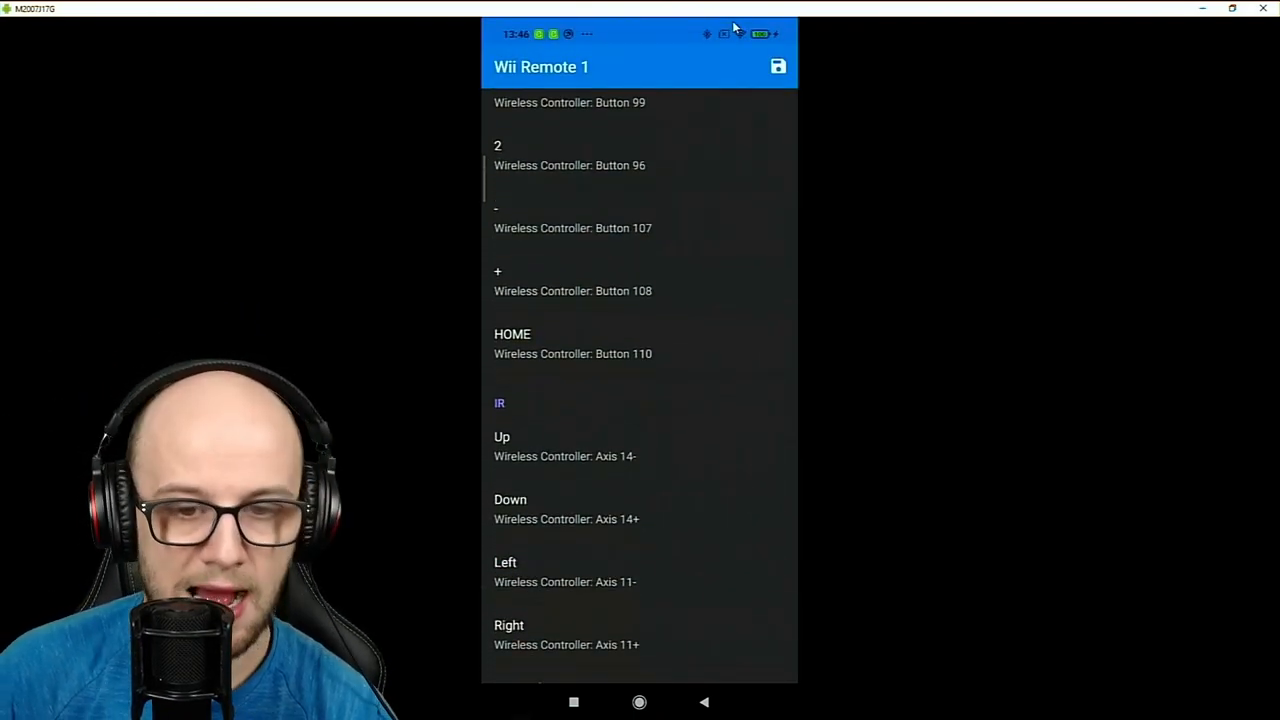
pyautogui.scroll(-3)
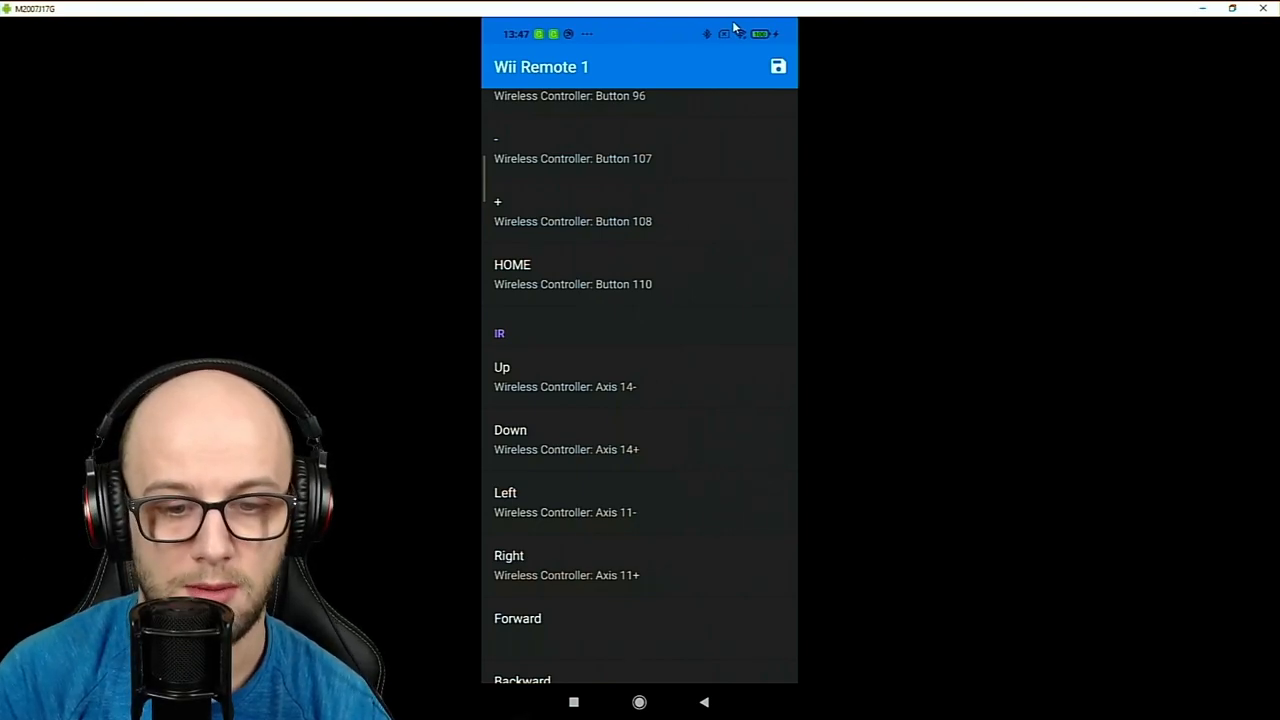
pyautogui.scroll(-3)
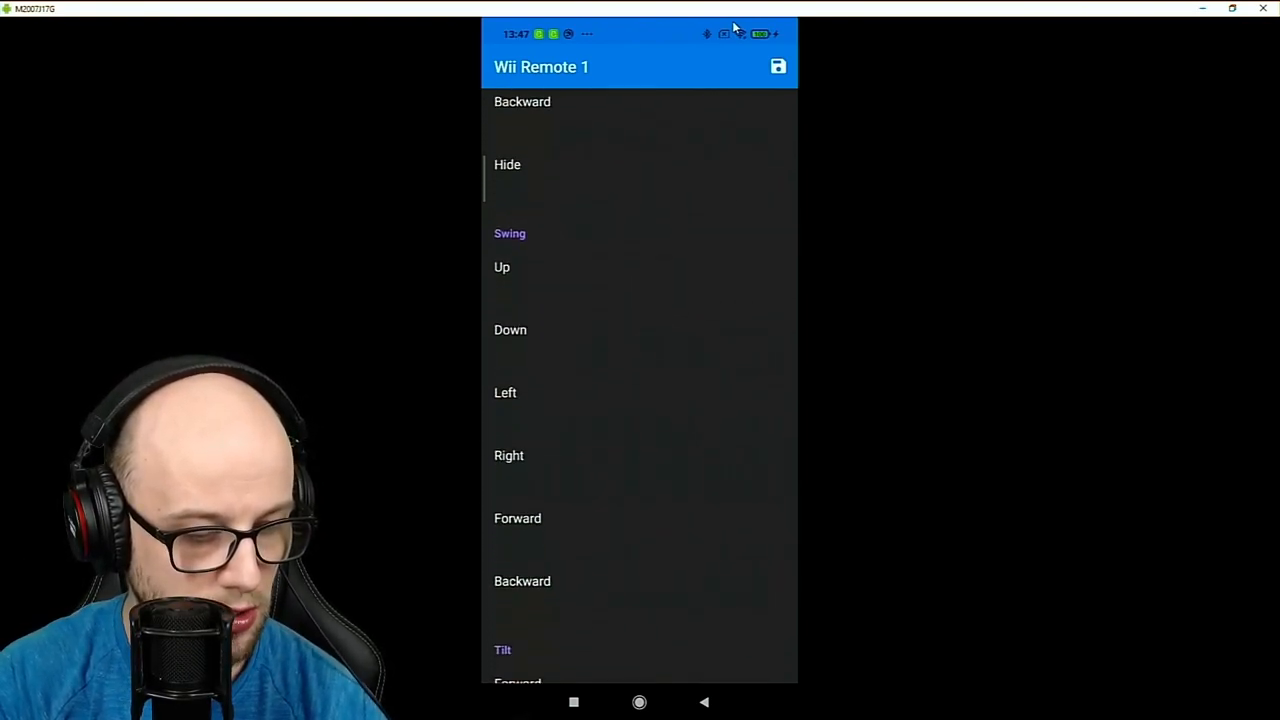
# Scroll down to the Shake (Axis 17+) and D-Pad Up/Down (Axis 15-/15+) bindings
pyautogui.scroll(-3)
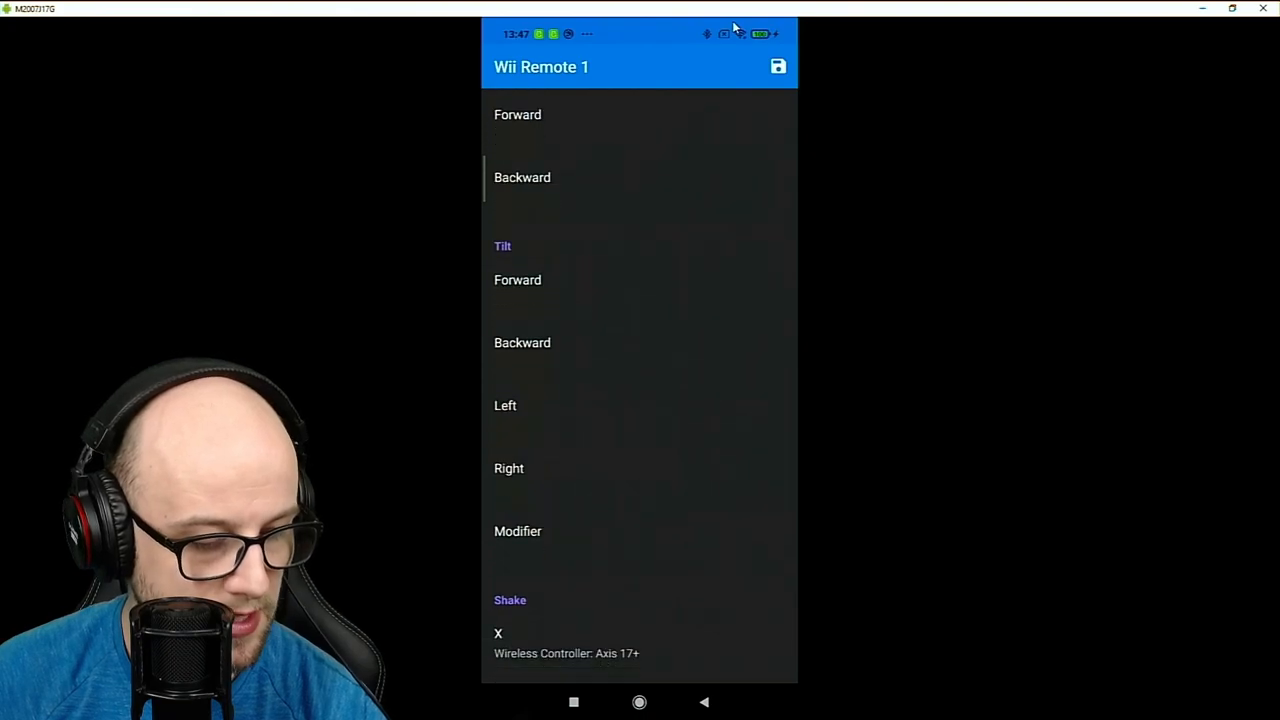
pyautogui.scroll(-3)
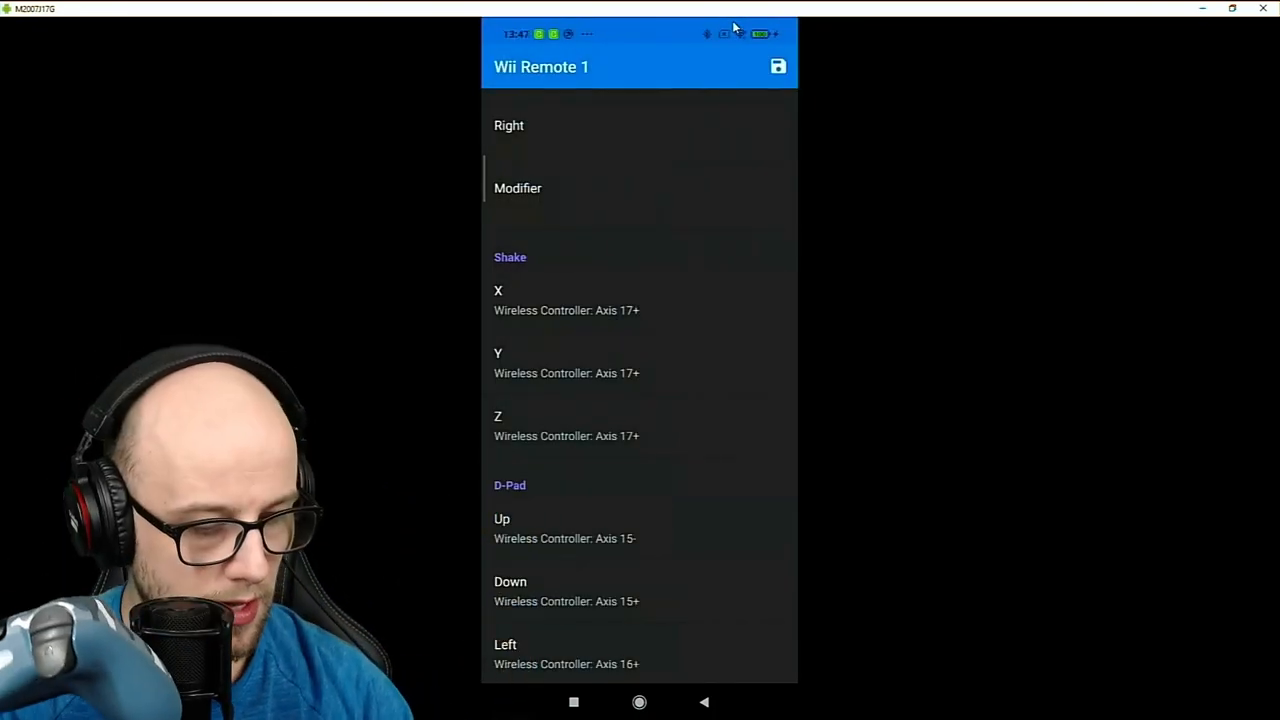
# Bind the remaining D-Pad directions, Left to Axis 16+ and Right to Axis 16-
pyautogui.scroll(-3)
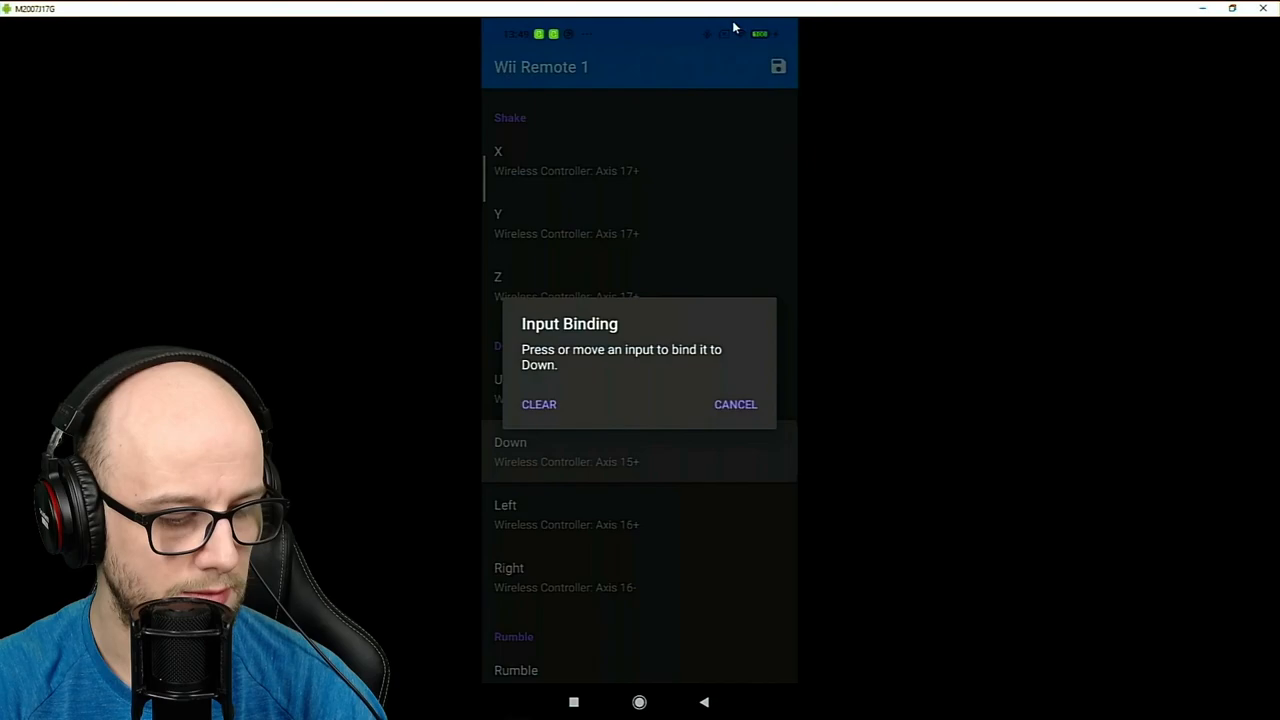
pyautogui.click(736, 404)
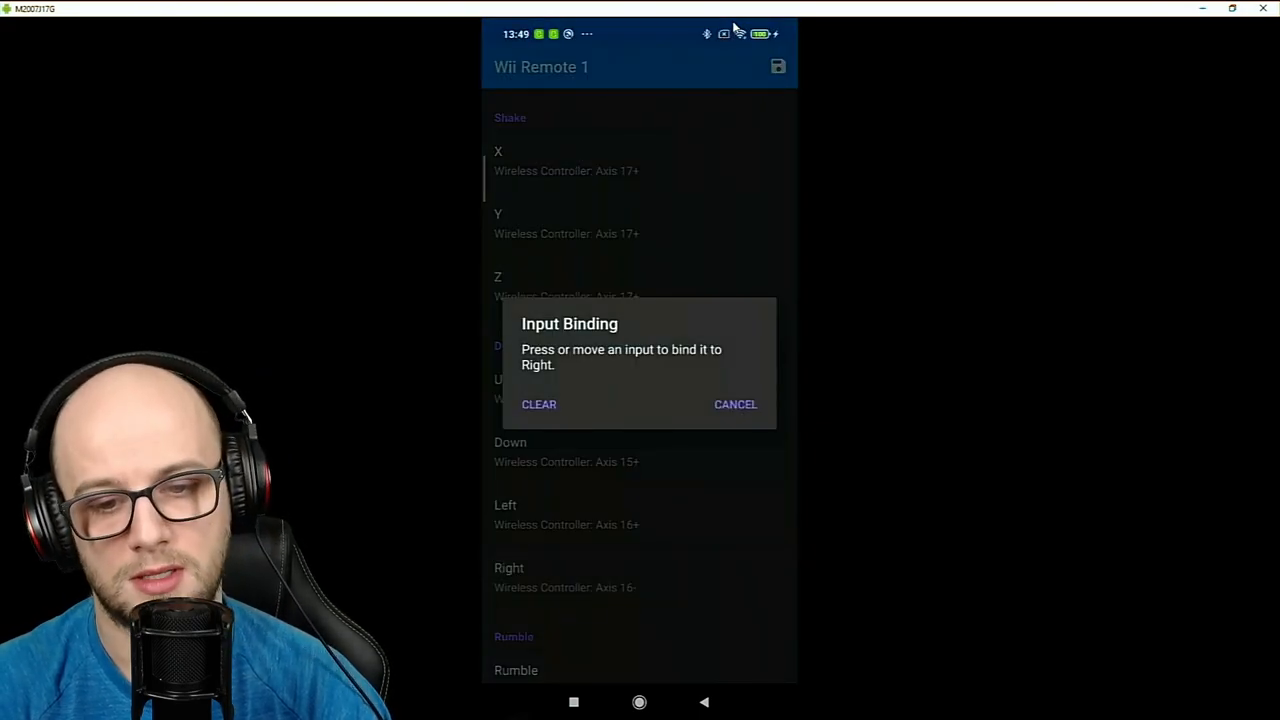
pyautogui.click(736, 404)
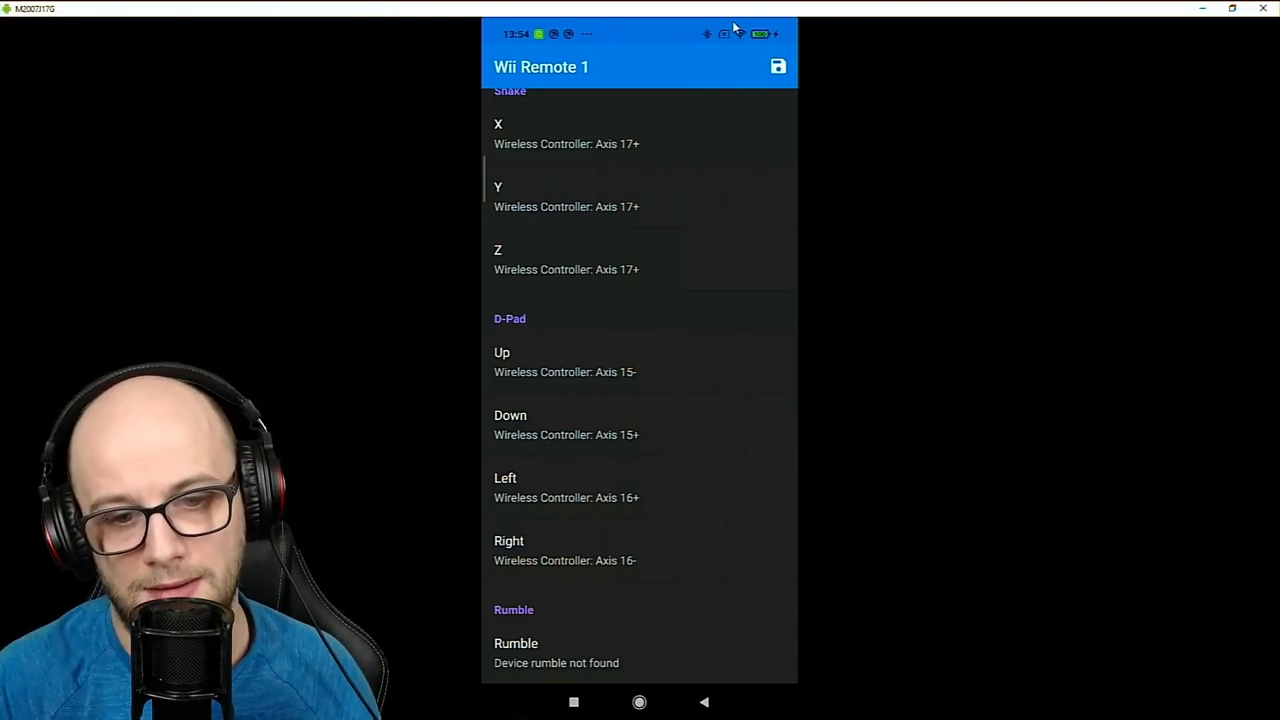
pyautogui.moveTo(556, 232)
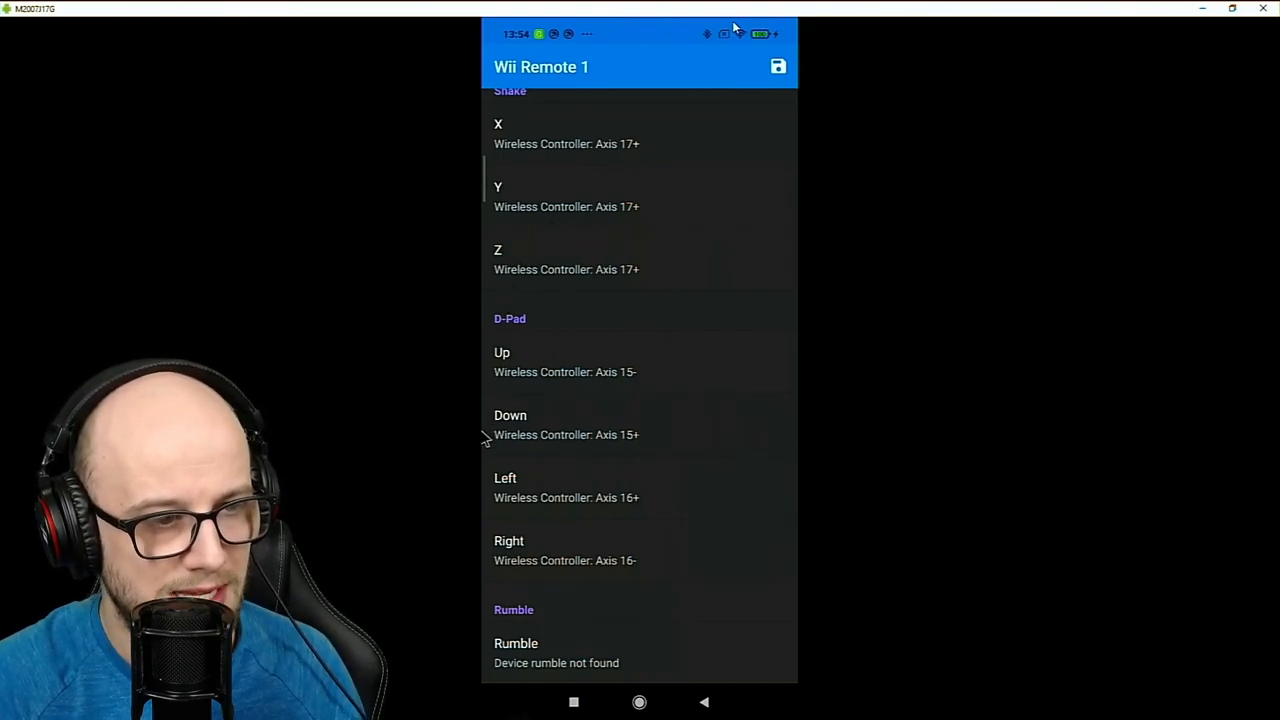
pyautogui.moveTo(504, 490)
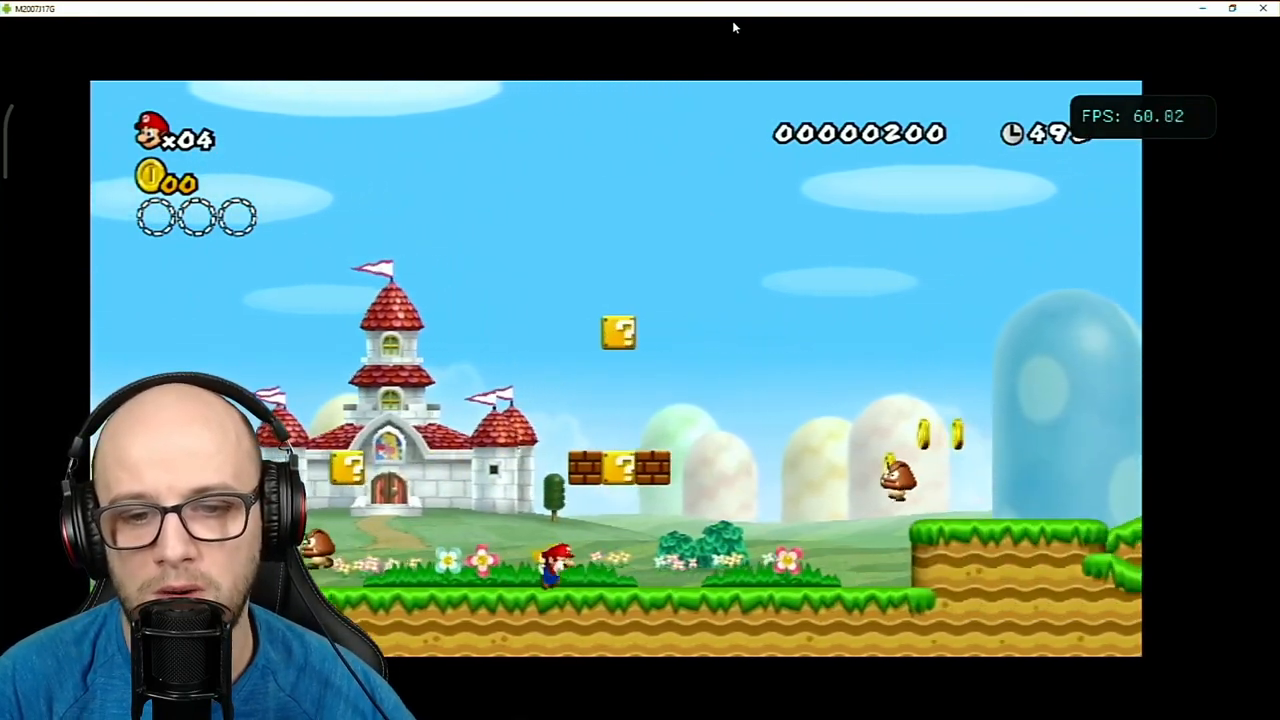
# Move Mario along the World 1 map path with the mapped controller
pyautogui.press('right')
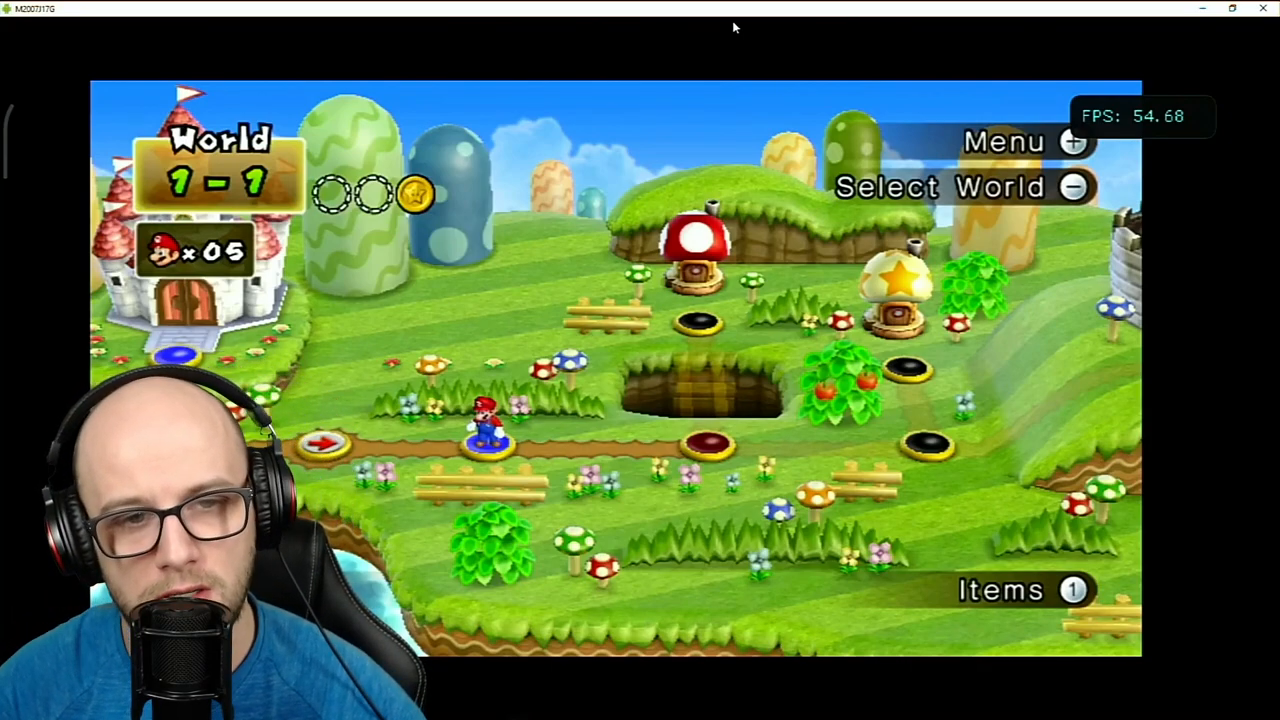
pyautogui.moveTo(420, 256)
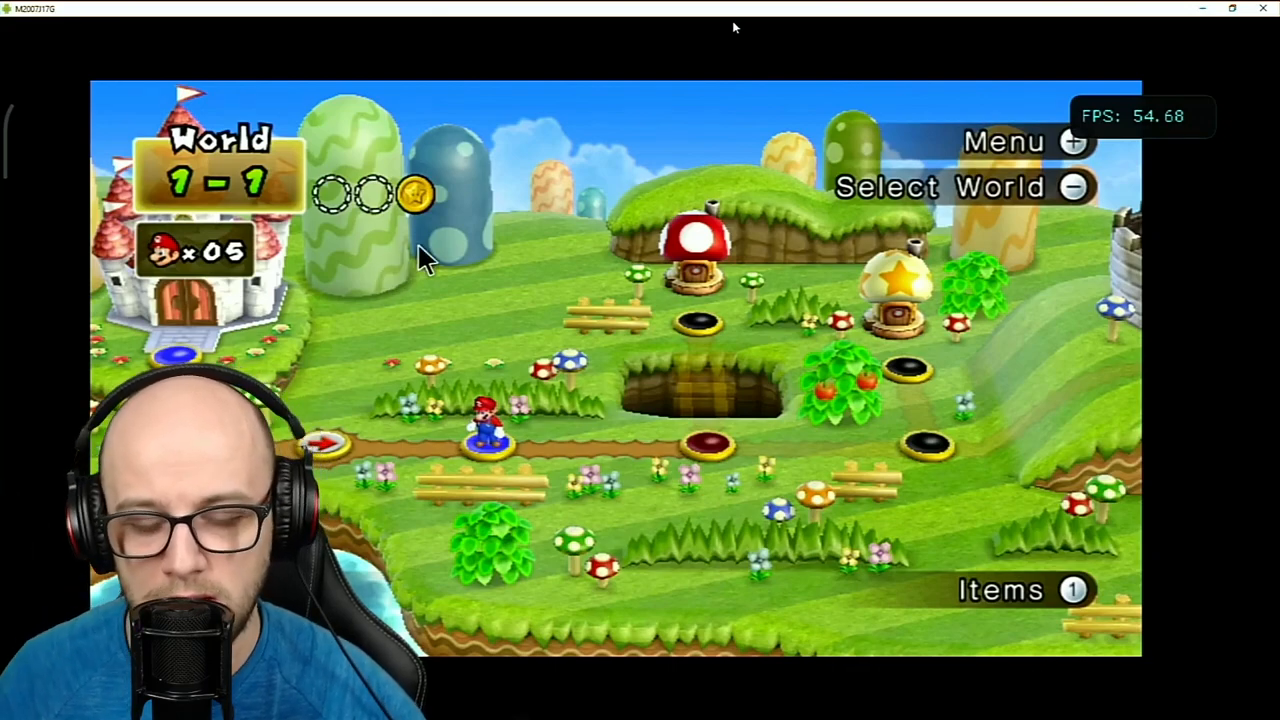
pyautogui.moveTo(636, 420)
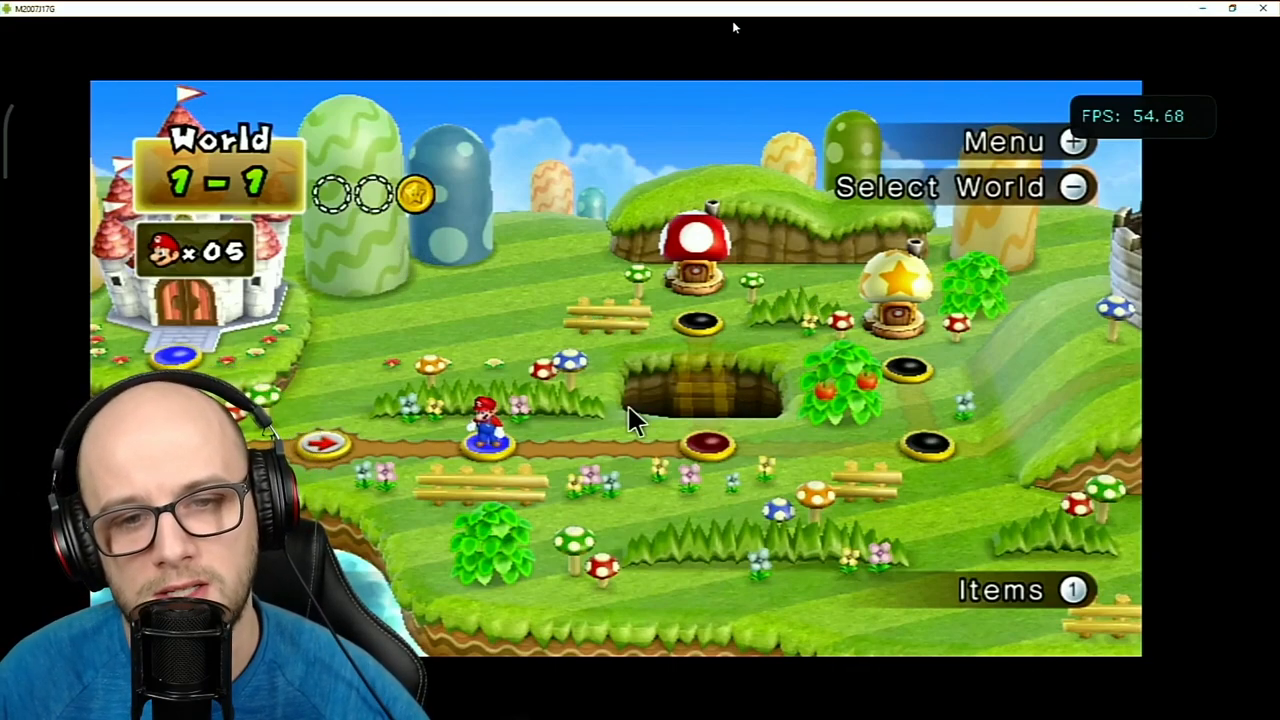
pyautogui.moveTo(730, 290)
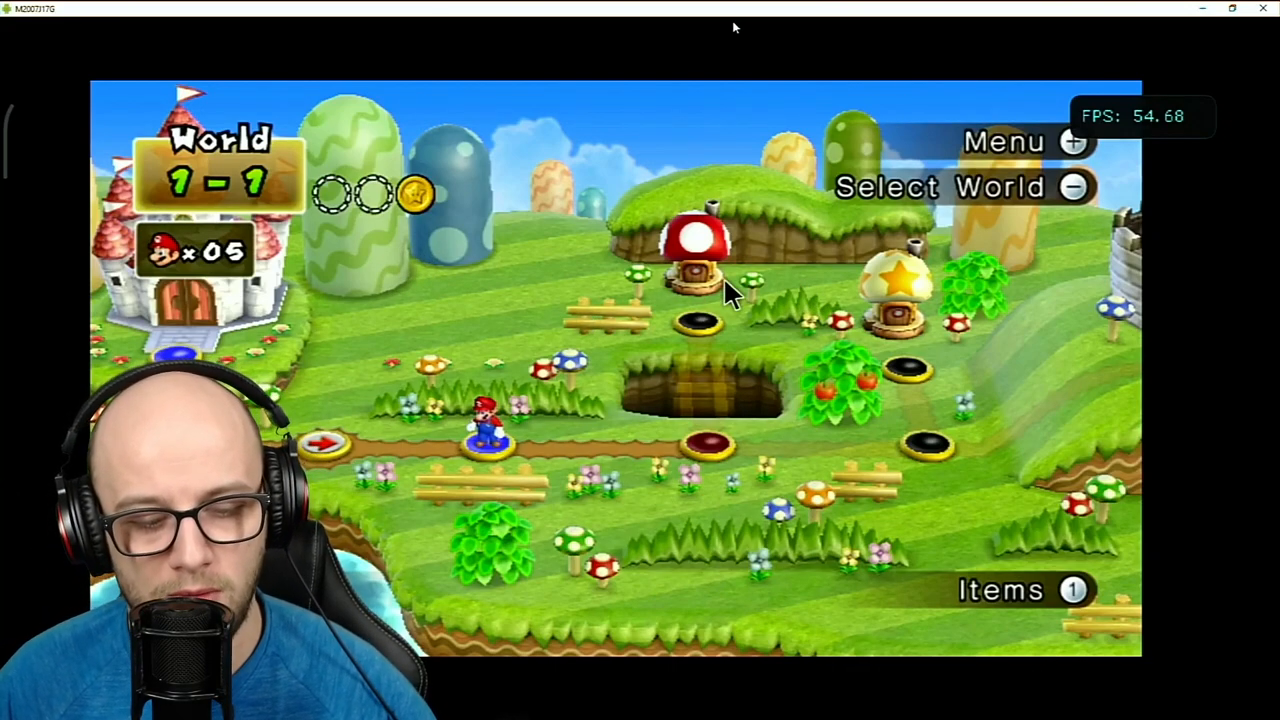